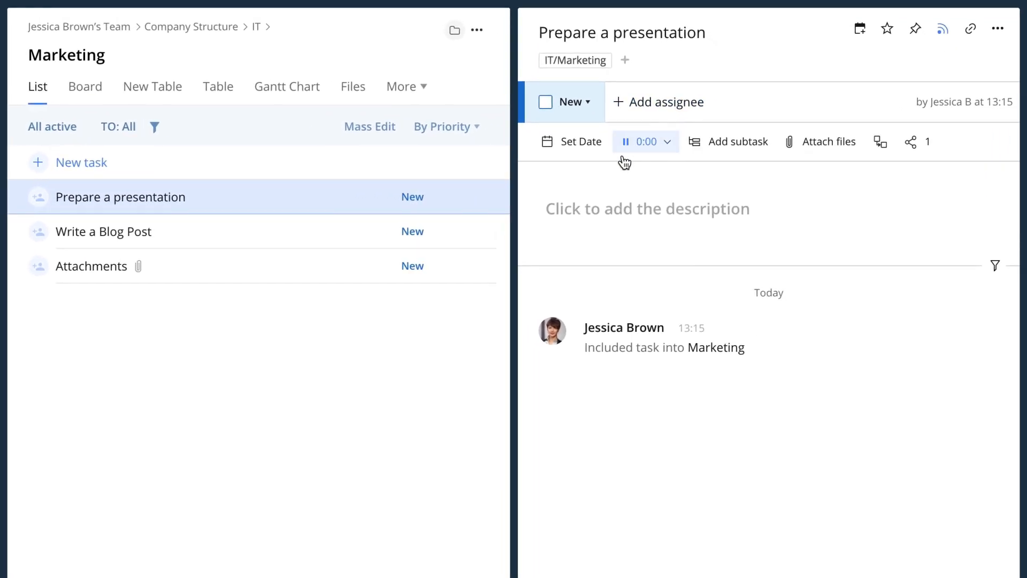
# Step: Start the work timer on the 'Prepare a presentation' task
pyautogui.click(626, 142)
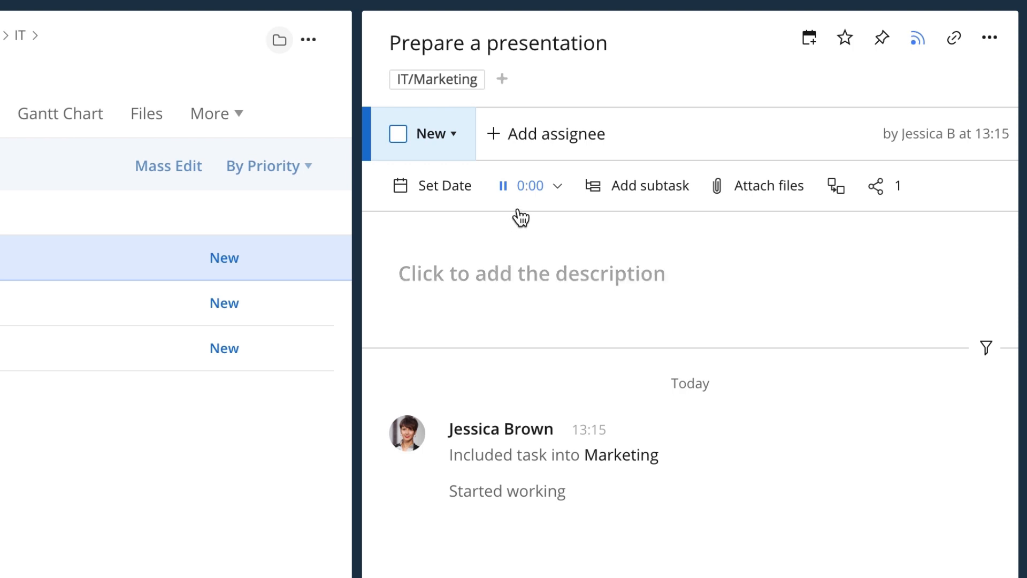
# Step: Add a 2:30 time entry commented 'I plan to finish it on Monday'
pyautogui.click(559, 185)
pyautogui.write('2')
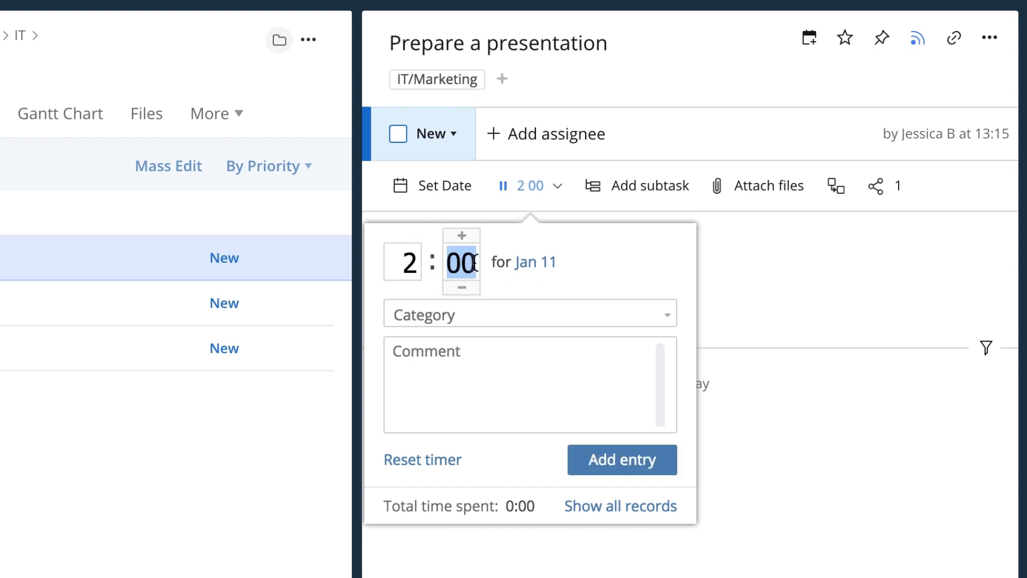
pyautogui.write('I plan to finish i')
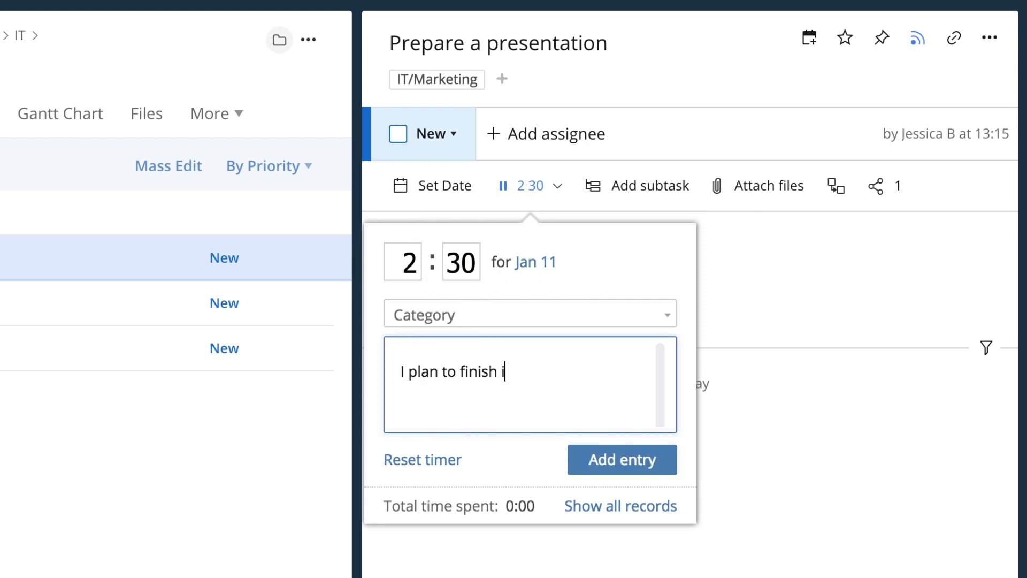
pyautogui.write('t on Monday')
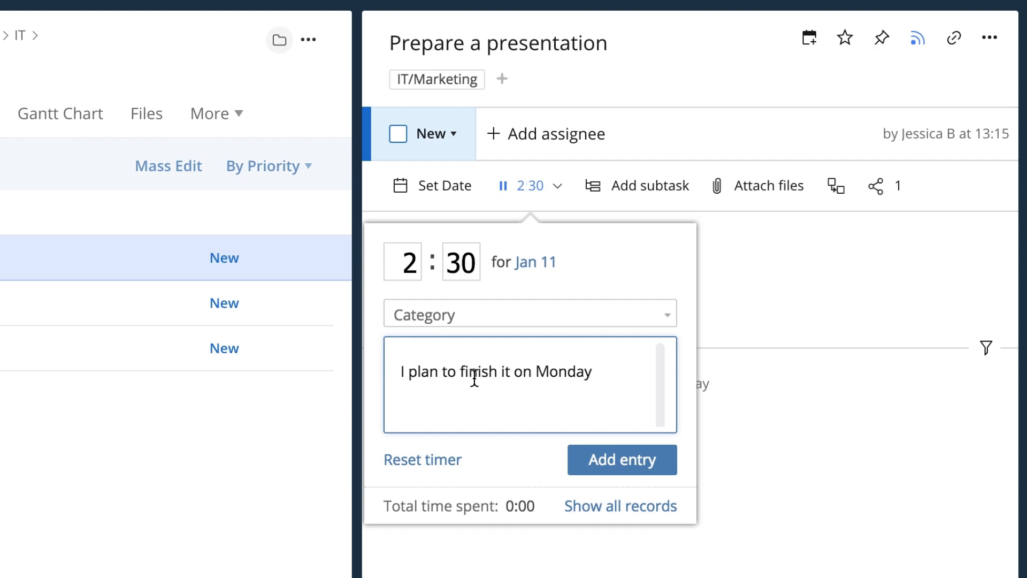
pyautogui.click(621, 459)
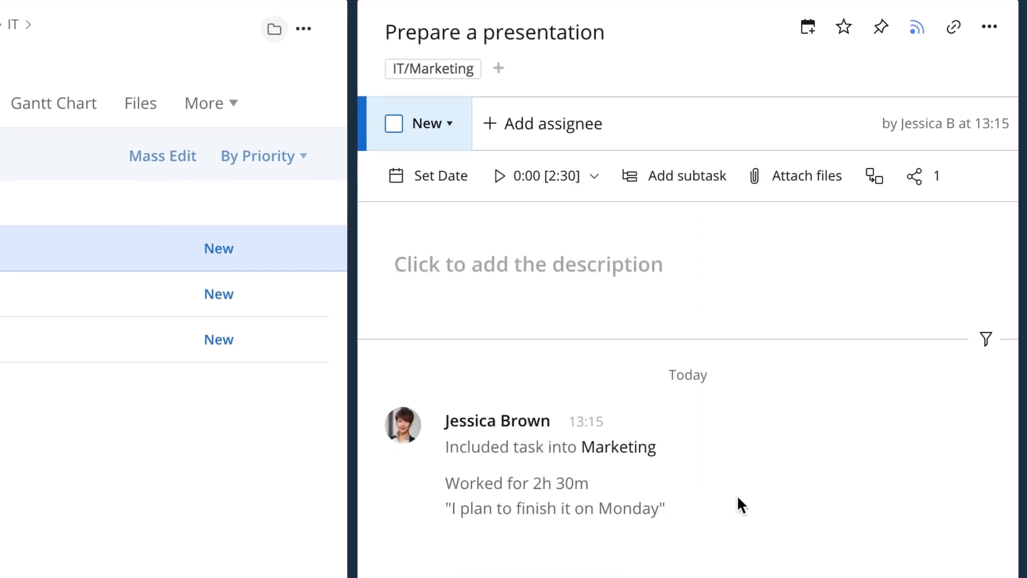
pyautogui.scroll(-3)
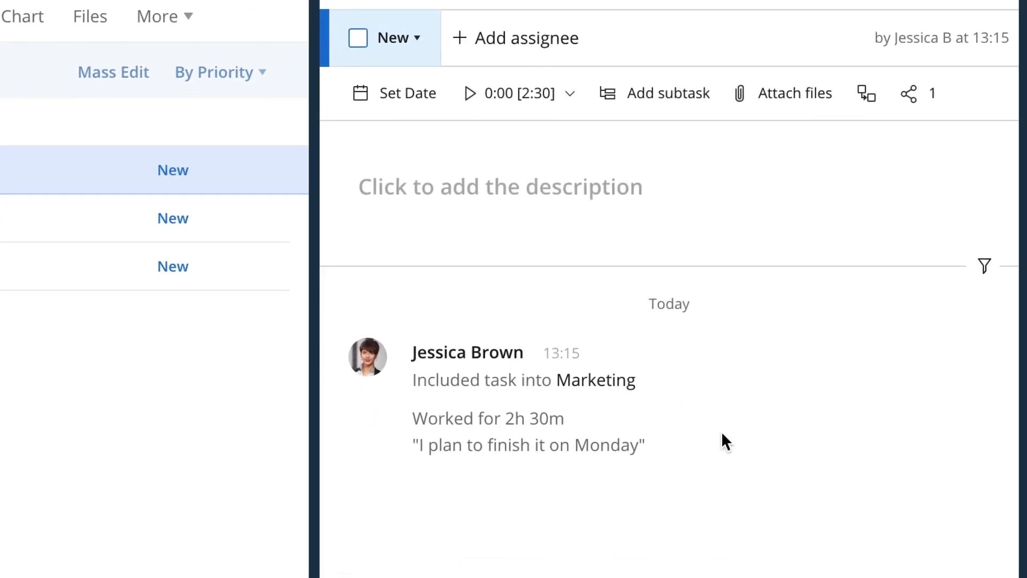
pyautogui.click(528, 433)
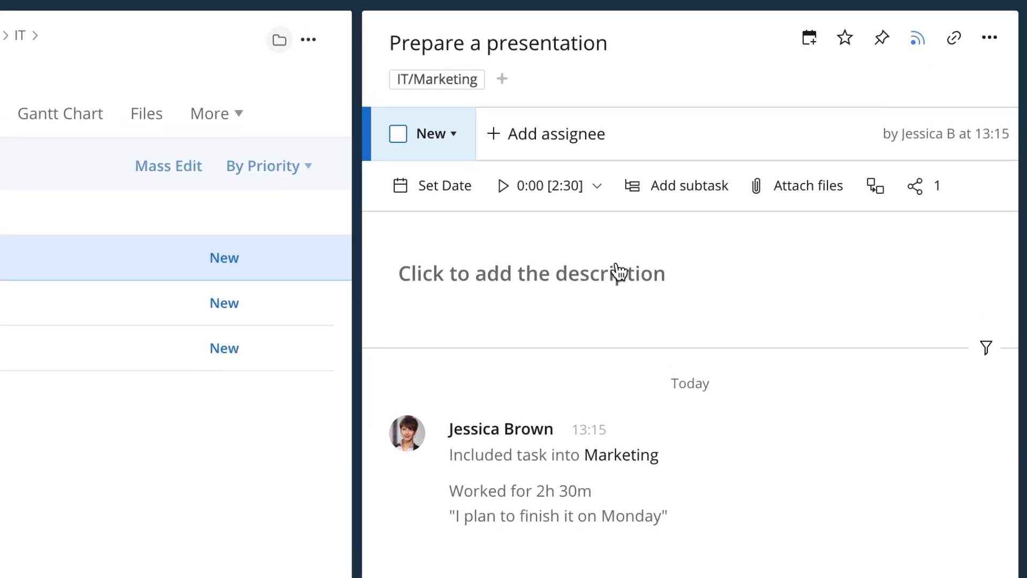
# Step: Reopen the time entry form and list its categories (Working on deliverables, Review)
pyautogui.click(548, 185)
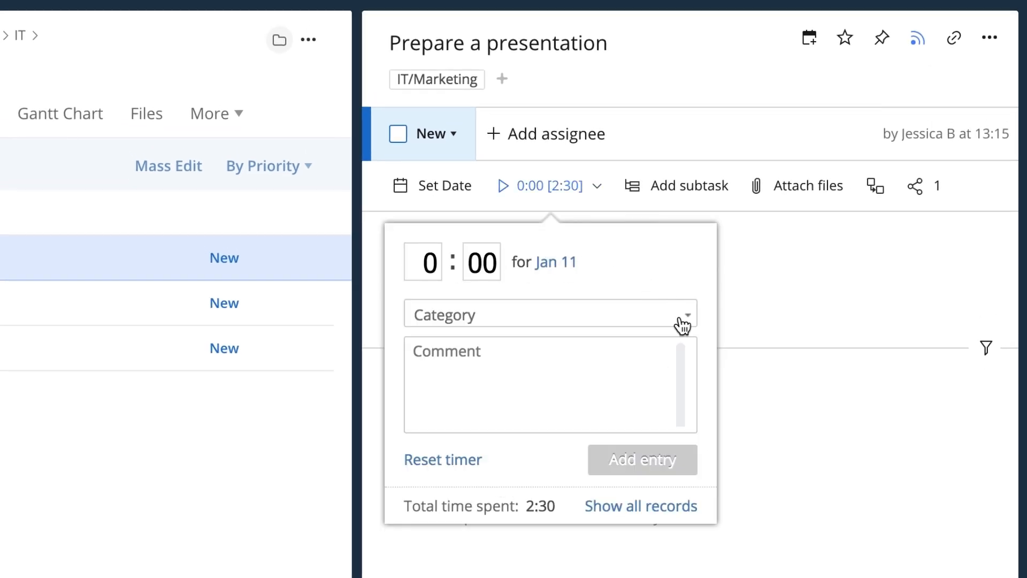
pyautogui.click(683, 313)
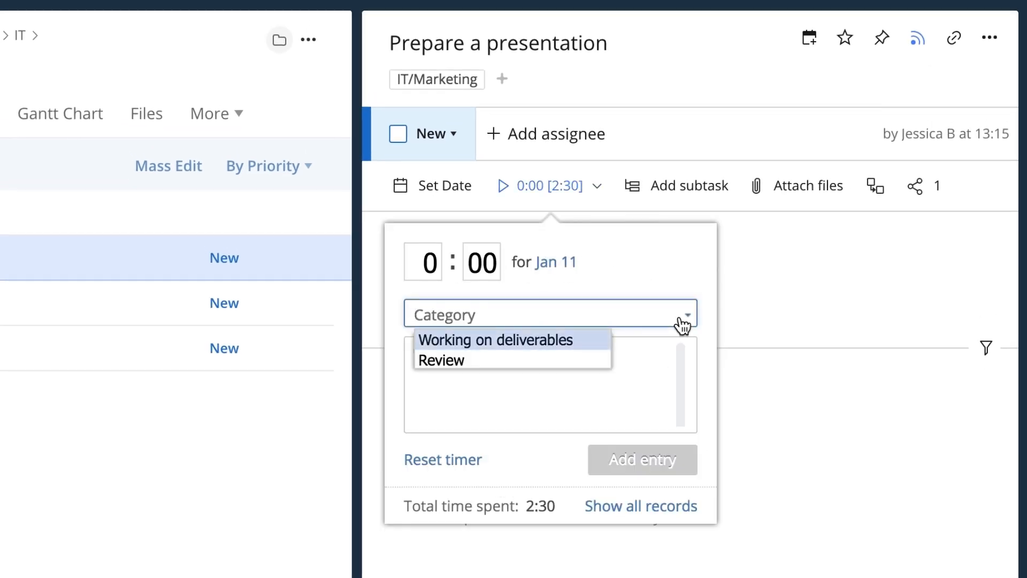
pyautogui.moveTo(442, 360)
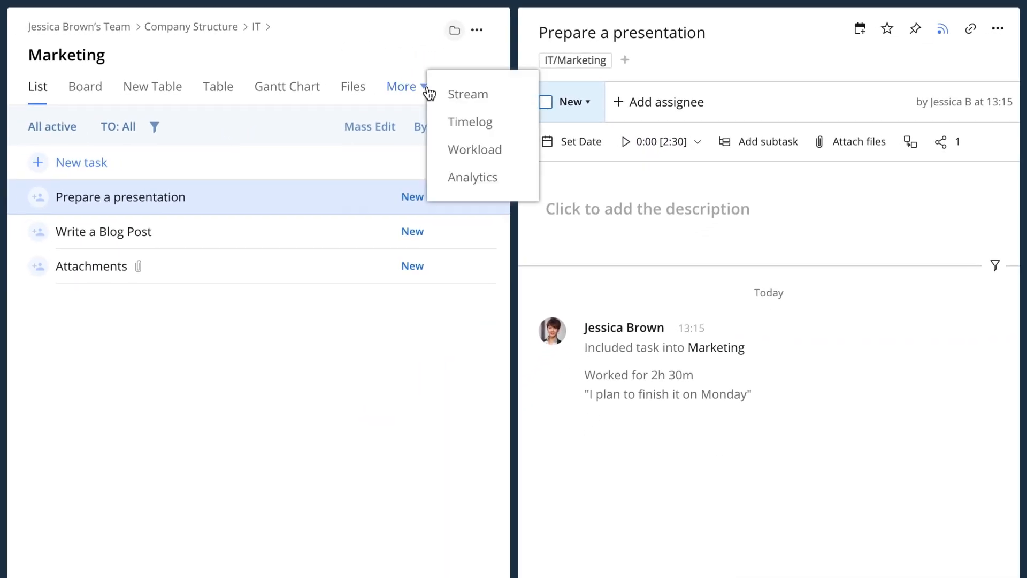
# Step: View the Marketing folder's Timelog and filter entries to a custom time frame
pyautogui.click(470, 122)
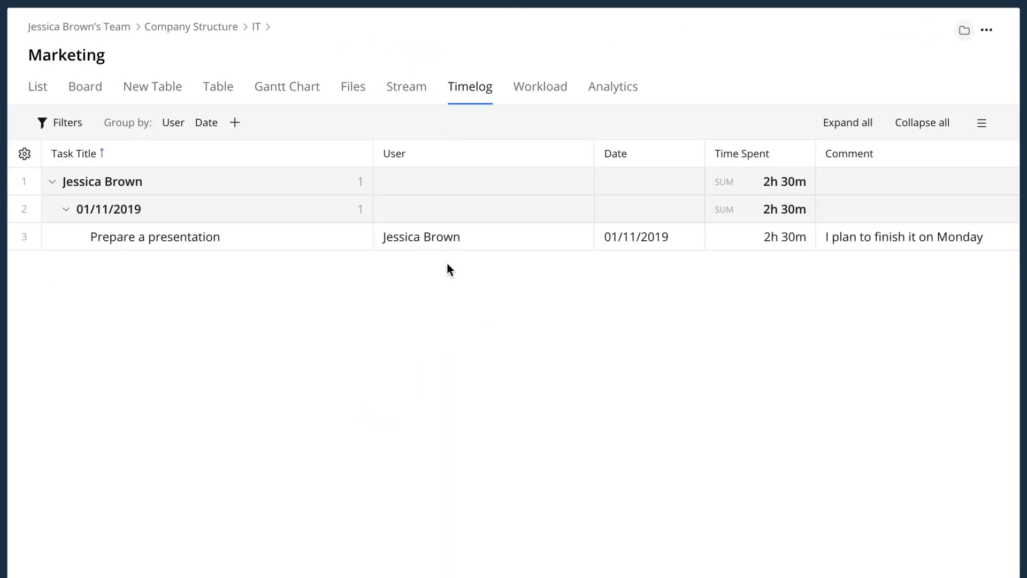
pyautogui.click(394, 153)
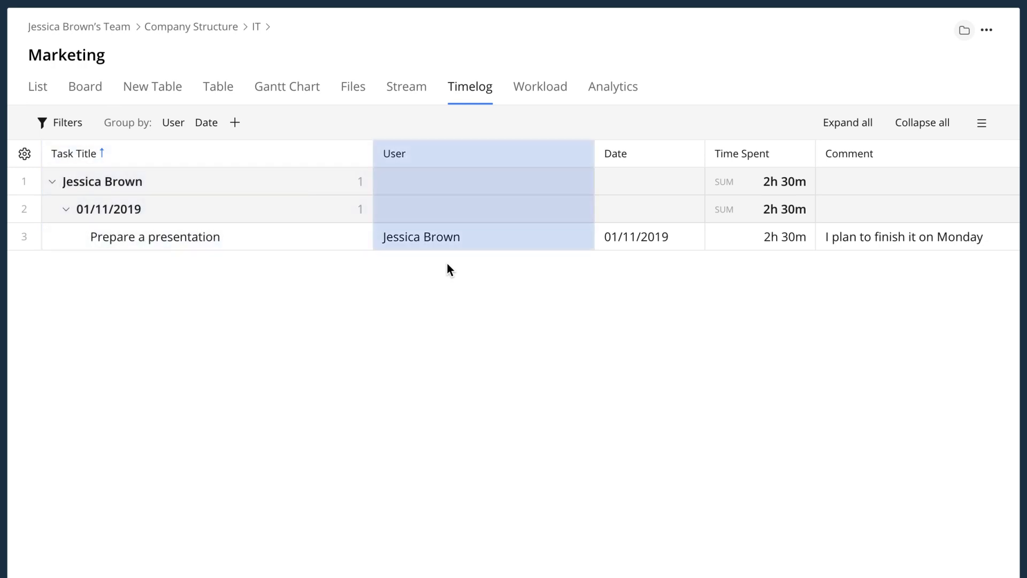
pyautogui.click(759, 152)
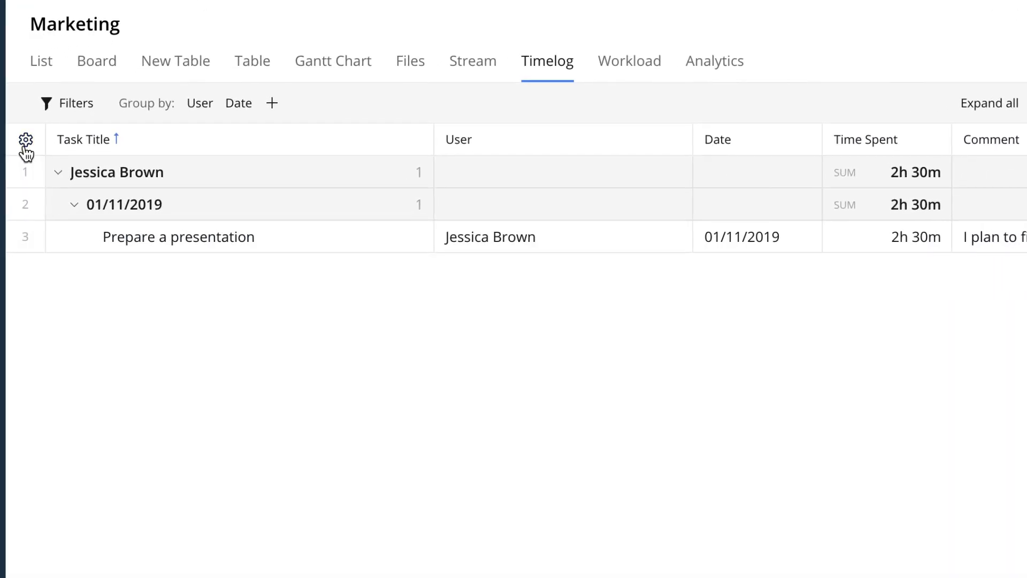
pyautogui.click(25, 139)
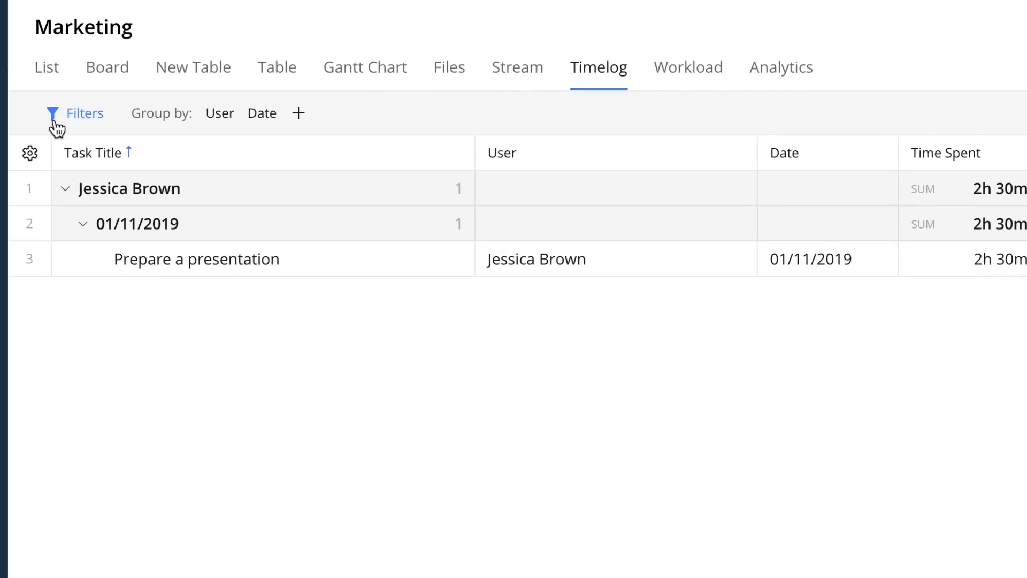
pyautogui.click(75, 113)
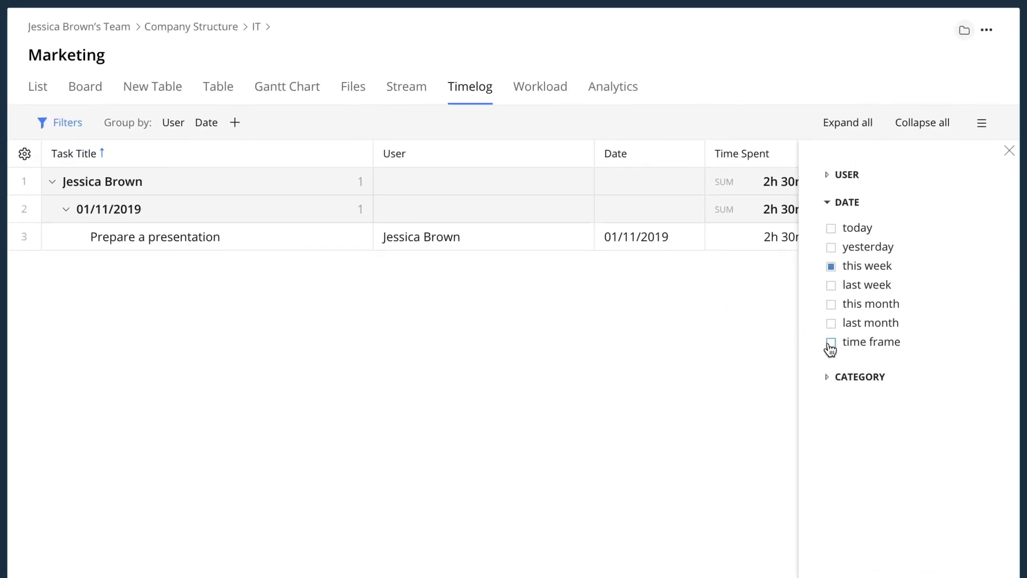
pyautogui.click(830, 341)
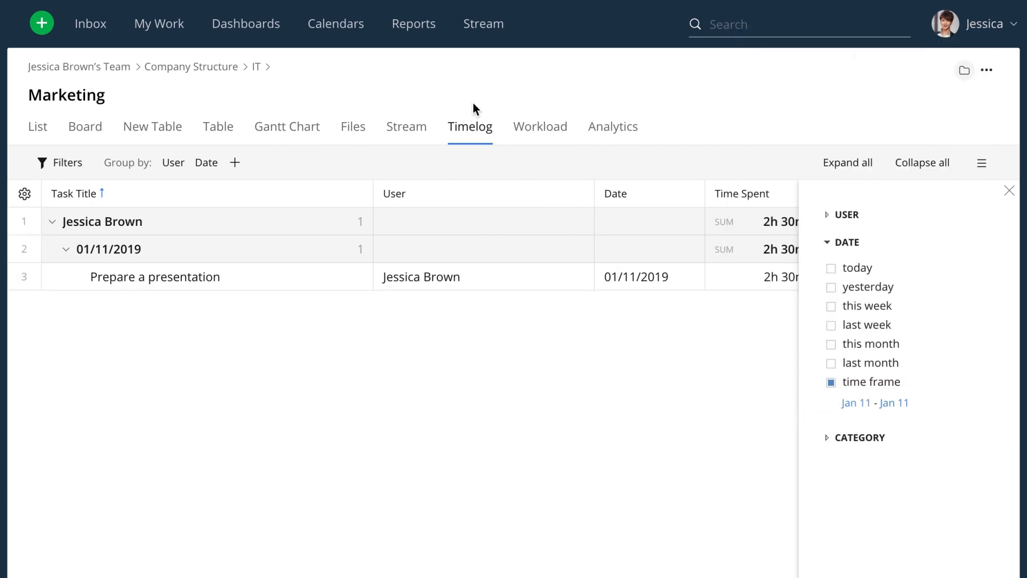
# Step: Create a new Timelog report from scratch sourced from Company Structure
pyautogui.click(413, 23)
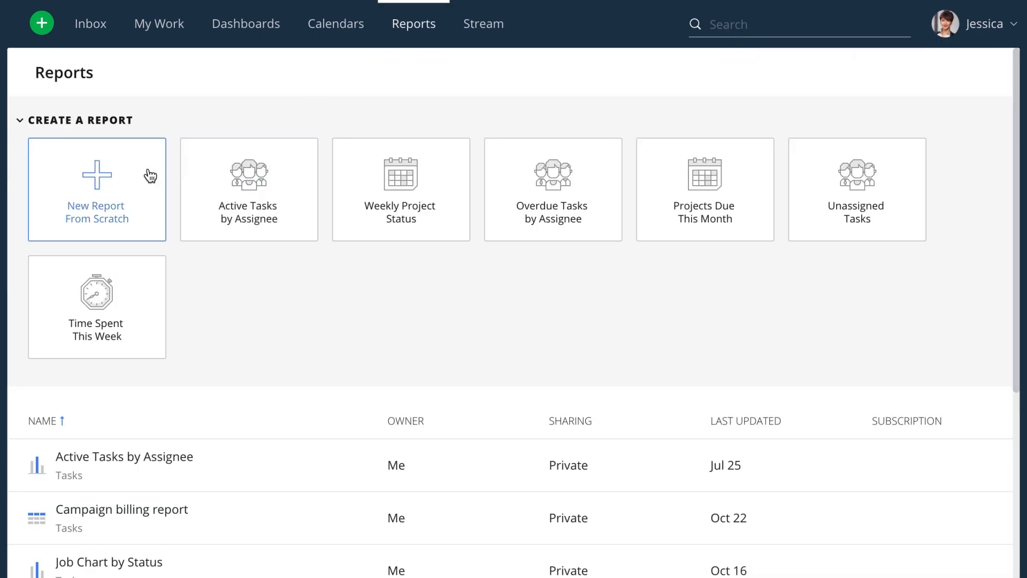
pyautogui.click(96, 189)
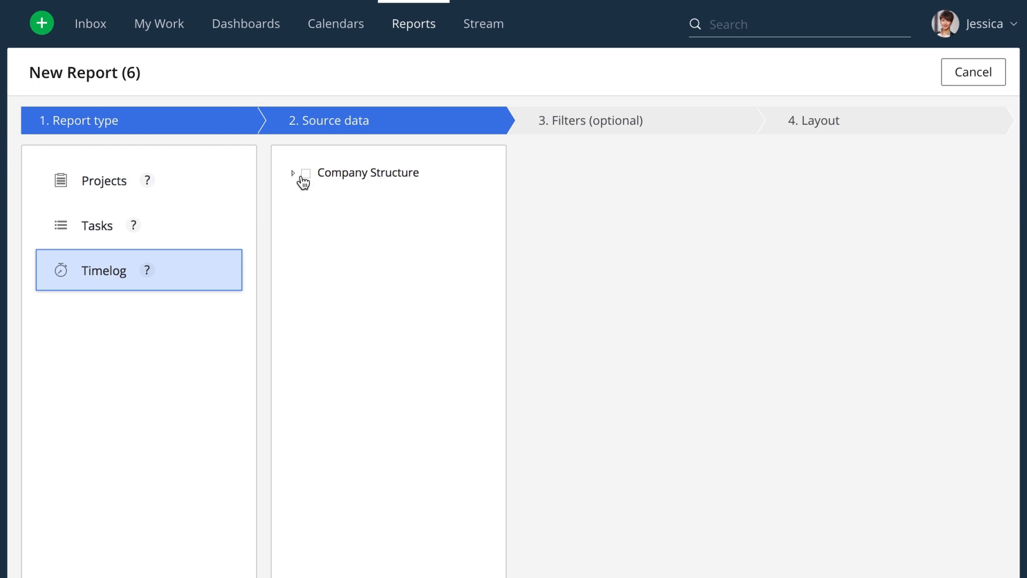
pyautogui.click(304, 174)
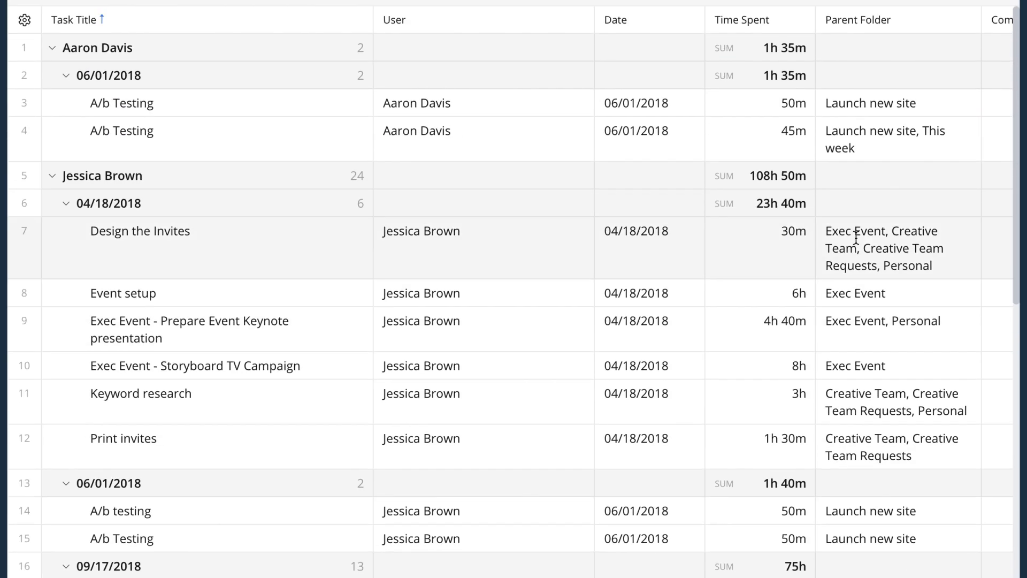
# Step: Bring up the subscription delivery schedule for the new timelog report
pyautogui.click(871, 31)
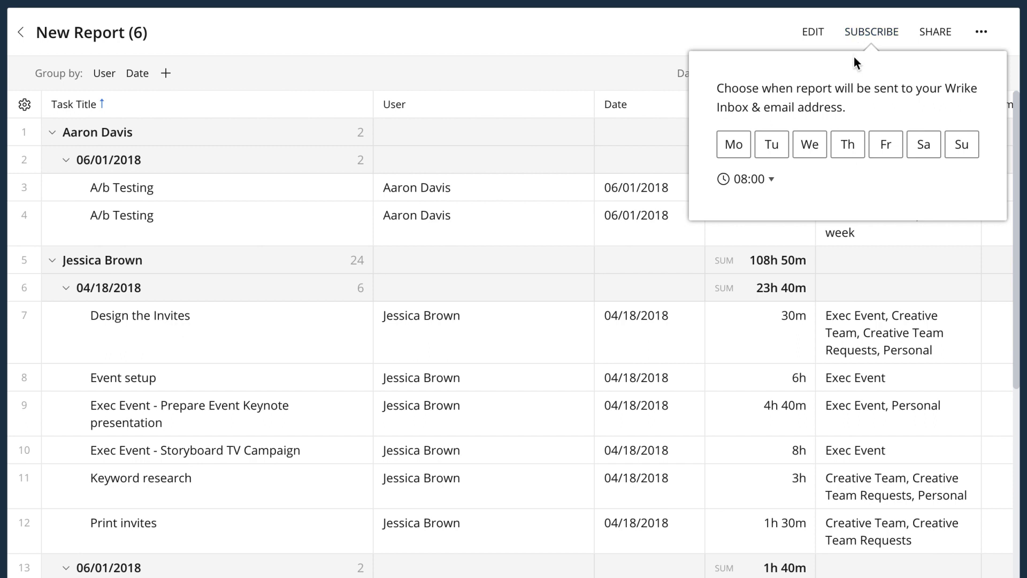
pyautogui.moveTo(799, 111)
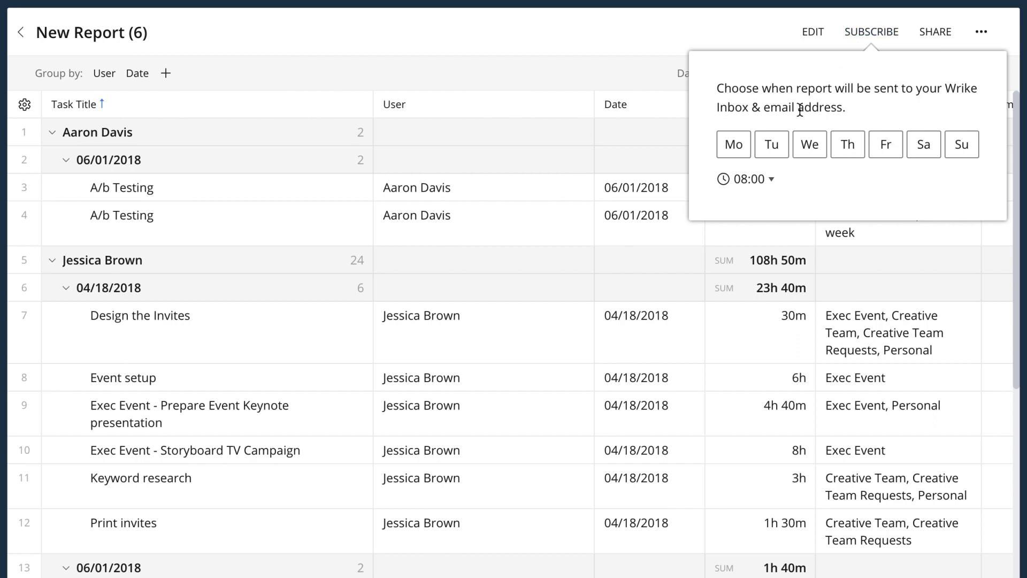